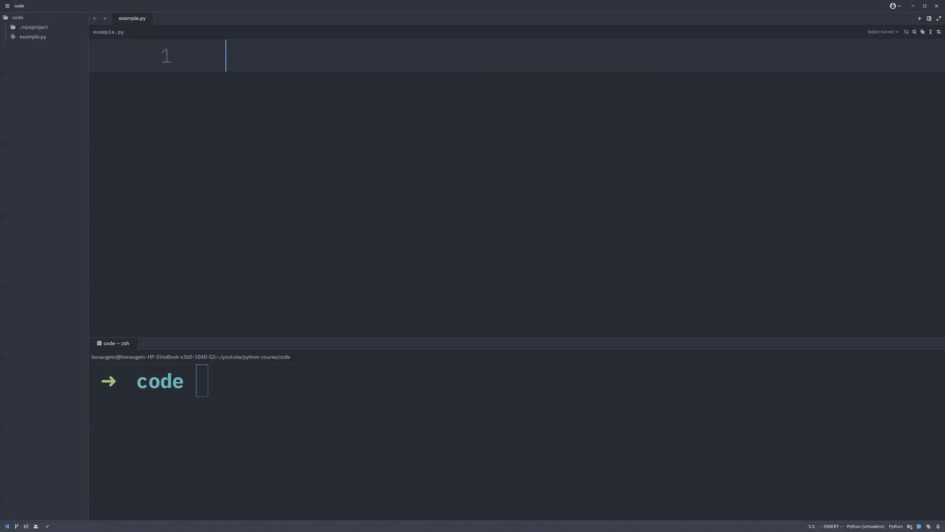
{"action": "mouse_move", "coordinate": [264, 179]}
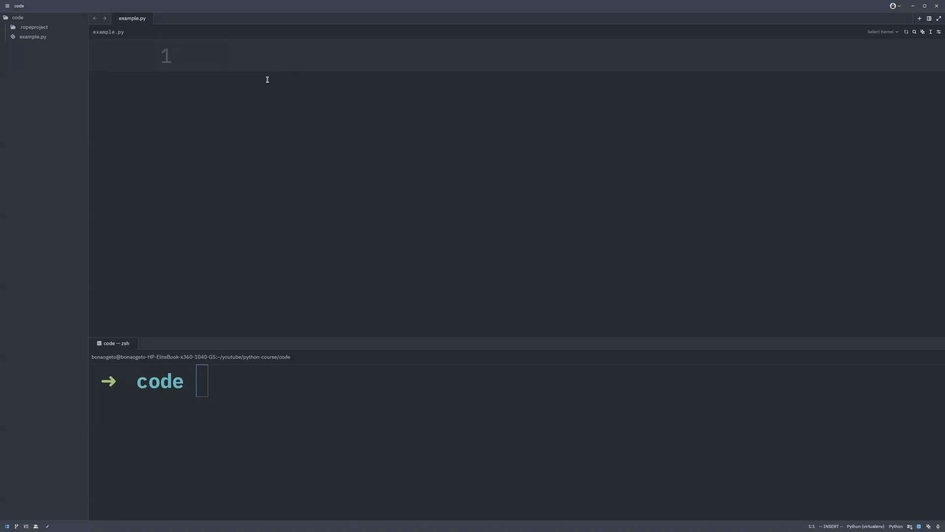
- Write print("Hello, World!") on line 1 of example.py, filling the string inside the parentheses
{"action": "type", "text": "print()"}
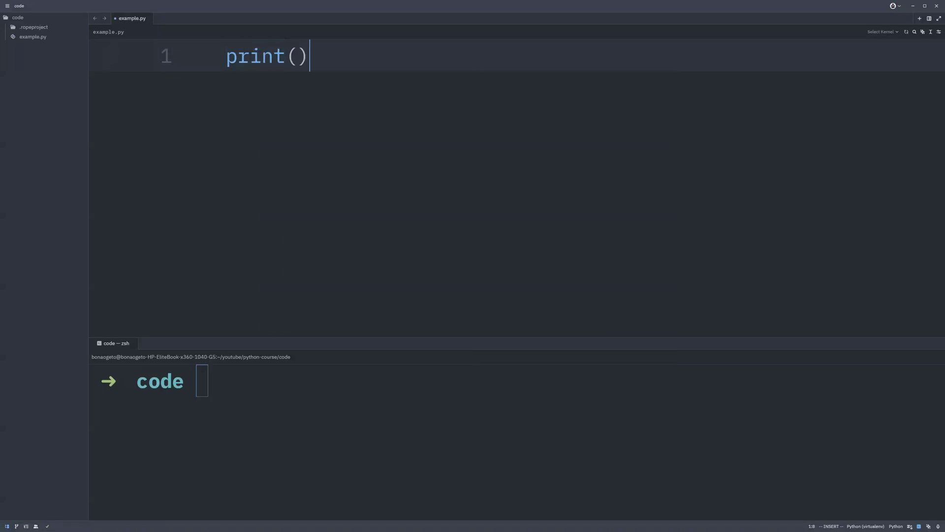
{"action": "key", "text": "Left"}
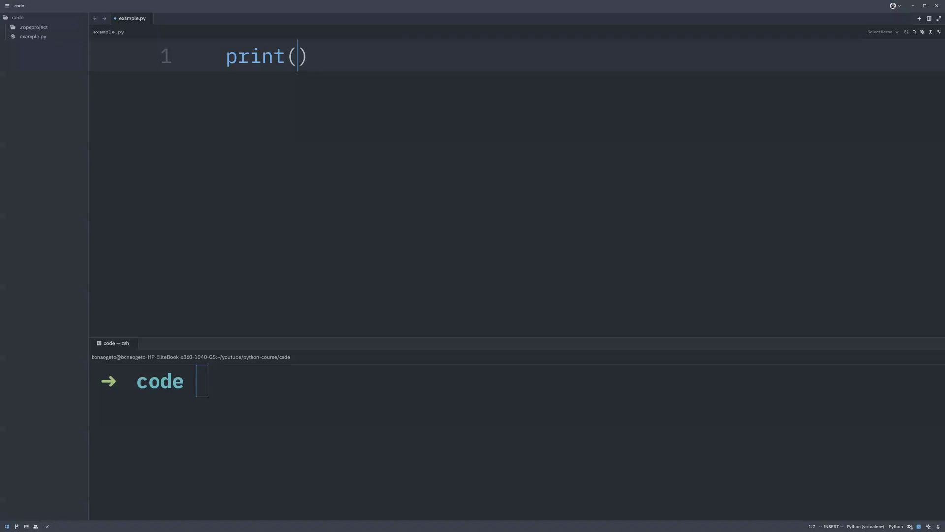
{"action": "type", "text": "\"H\""}
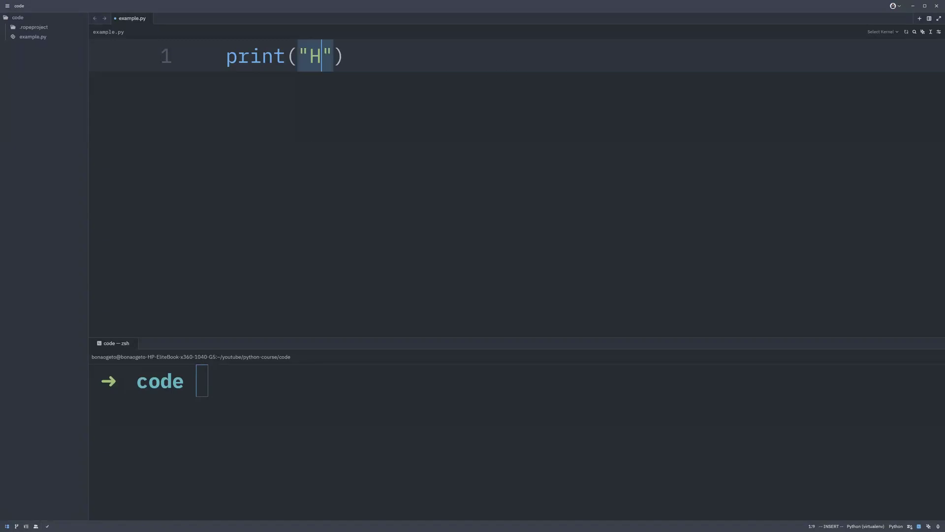
{"action": "type", "text": "e"}
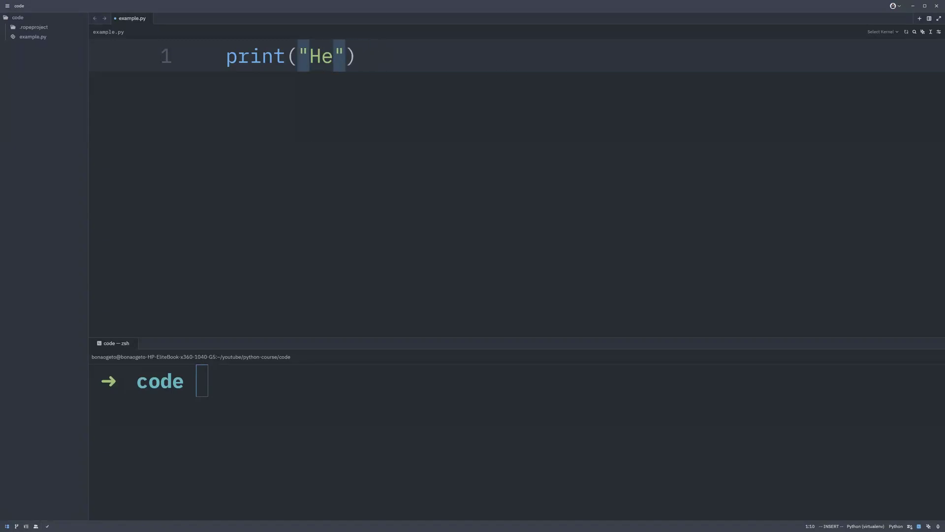
{"action": "type", "text": "llo,"}
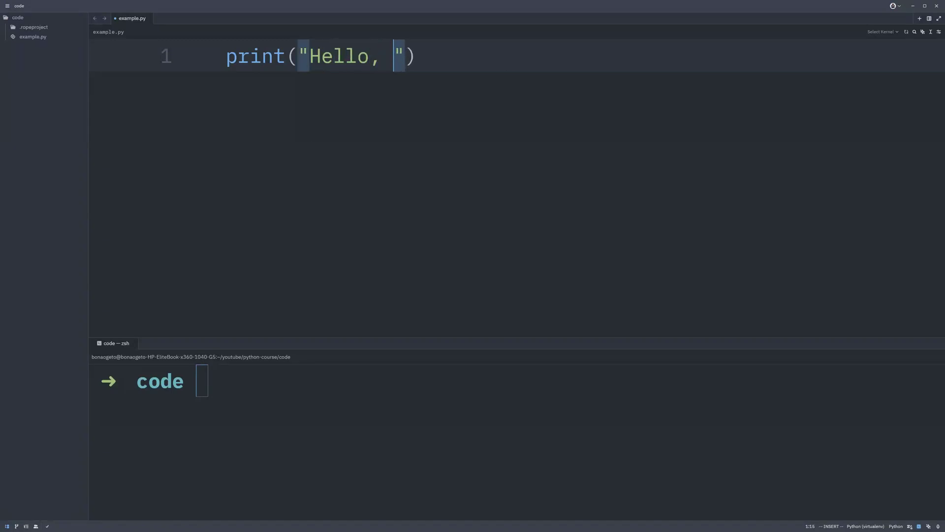
{"action": "type", "text": "World!"}
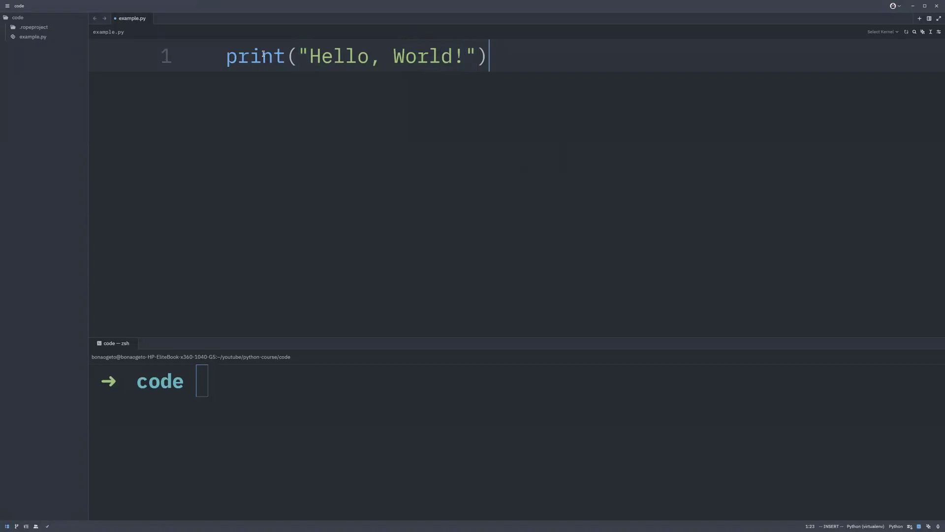
- Select the Hello, World! text in the print line, then focus the terminal panel
{"action": "double_click", "coordinate": [255, 56]}
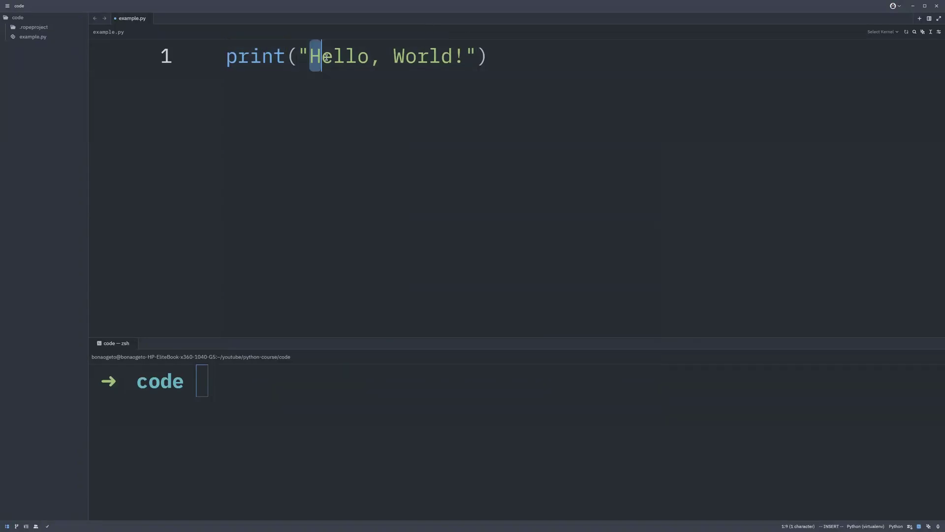
{"action": "left_click_drag", "start_coordinate": [323, 57], "coordinate": [455, 57]}
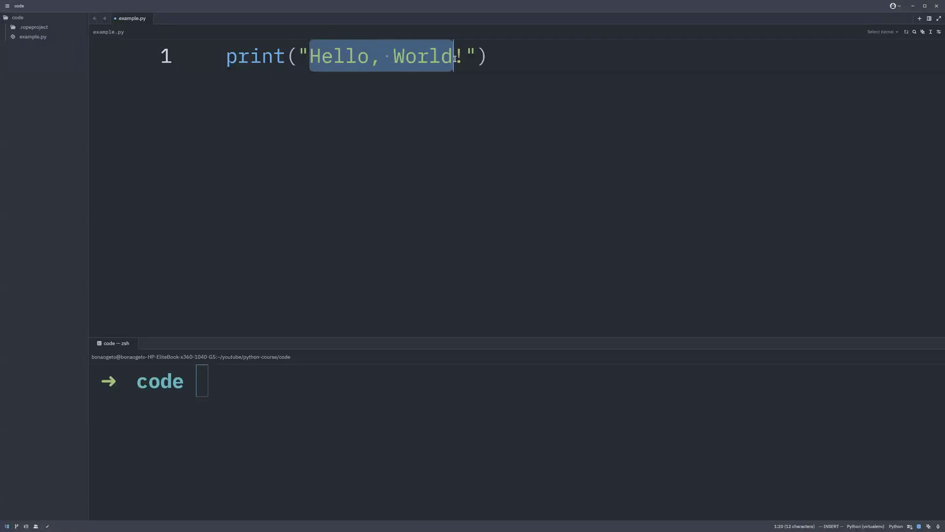
{"action": "left_click", "coordinate": [279, 403]}
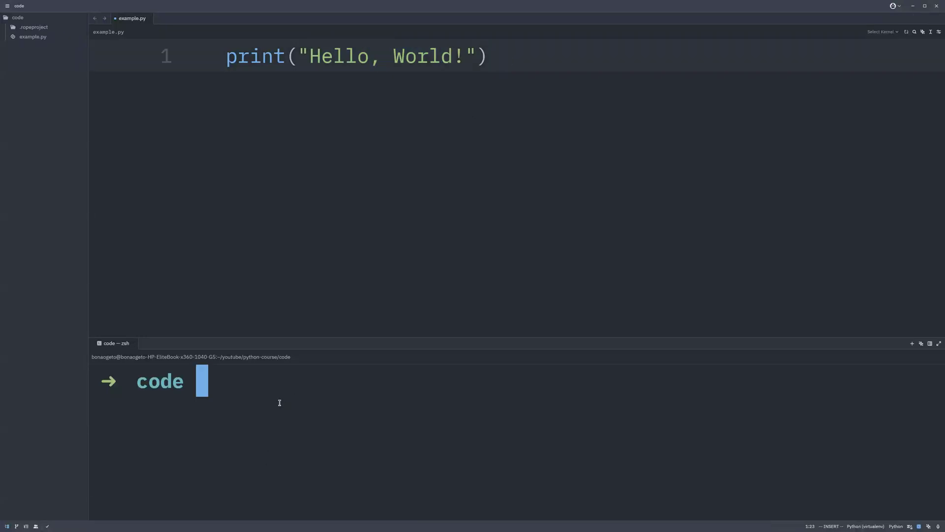
- Start the python3 example.py command in the terminal and select its Hello, World! output
{"action": "type", "text": "pyht"}
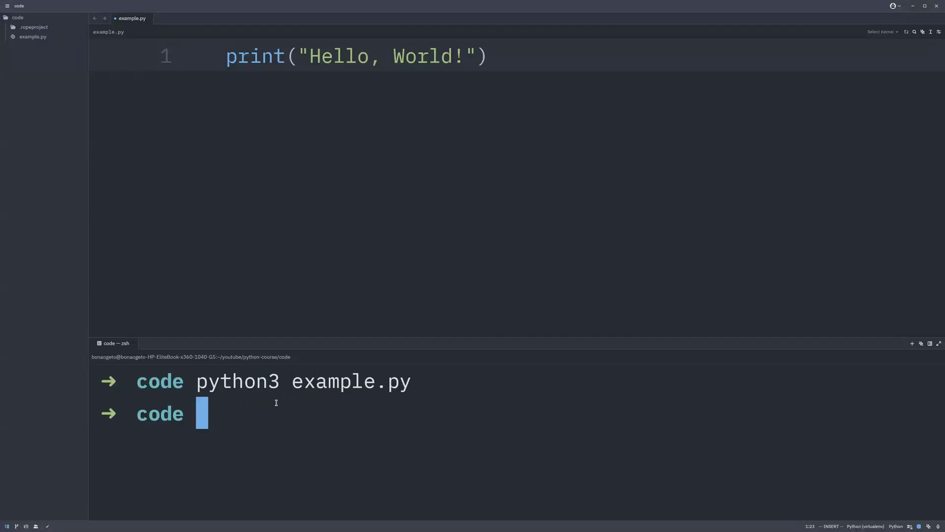
{"action": "mouse_move", "coordinate": [290, 117]}
{"action": "type", "text": "python3 example.py"}
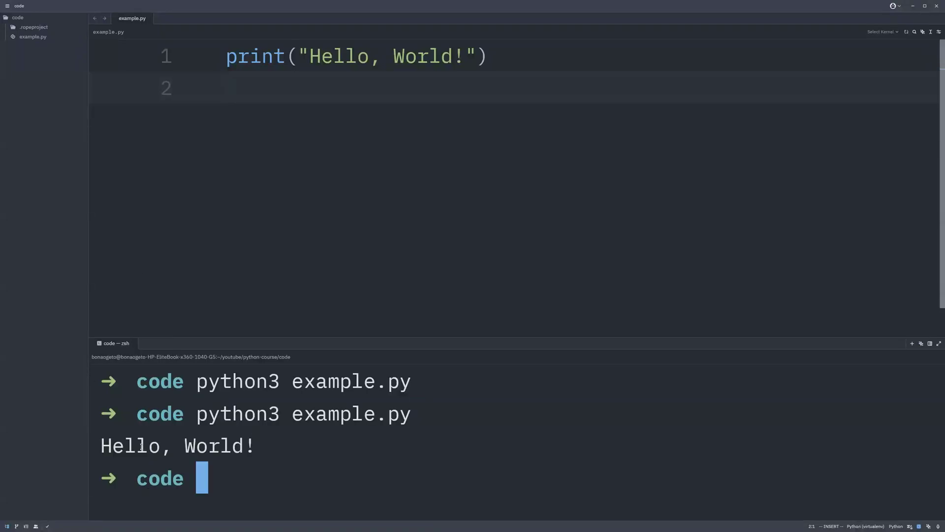
{"action": "left_click_drag", "start_coordinate": [111, 445], "coordinate": [253, 445]}
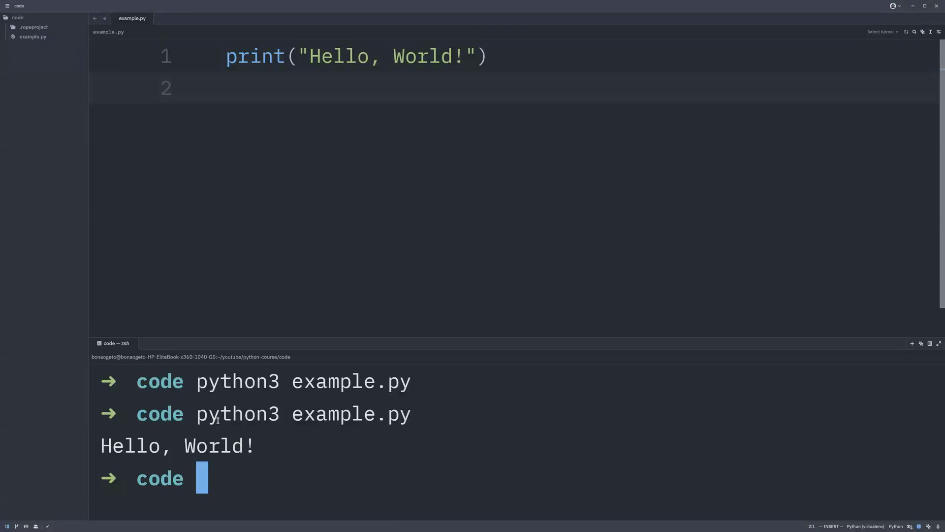
{"action": "type", "text": "py ex"}
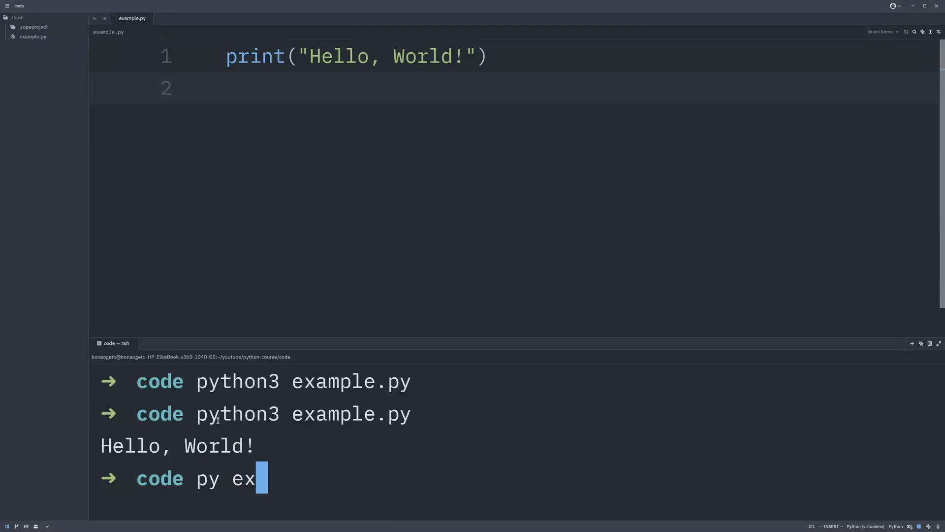
{"action": "key", "text": "BackSpace"}
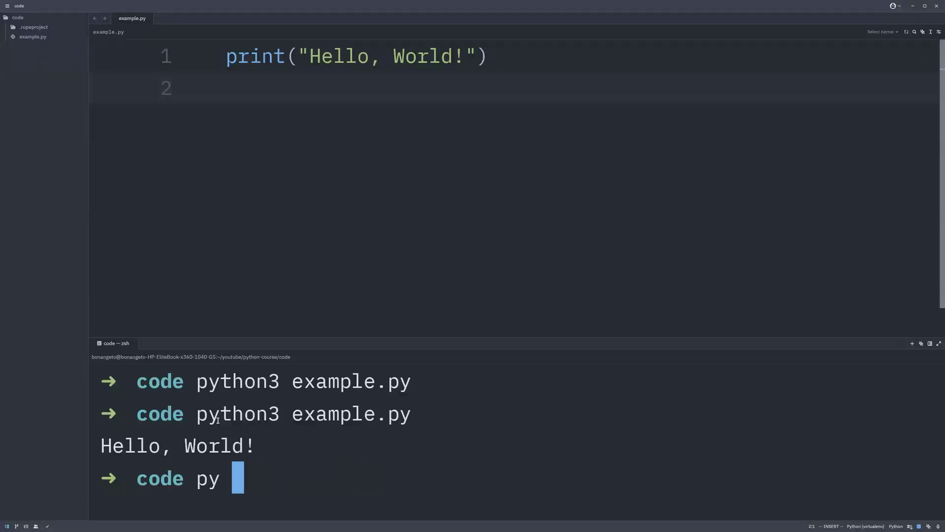
{"action": "type", "text": "thon"}
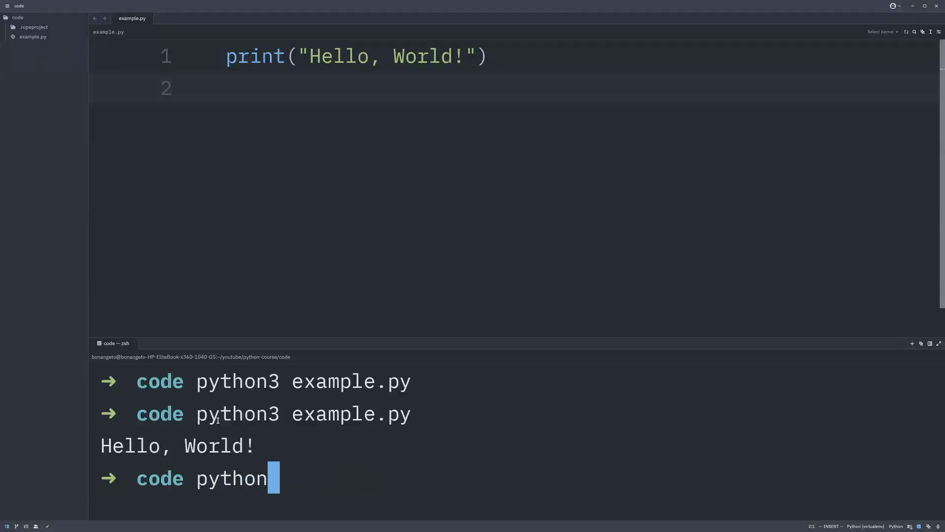
{"action": "key", "text": "BackSpace"}
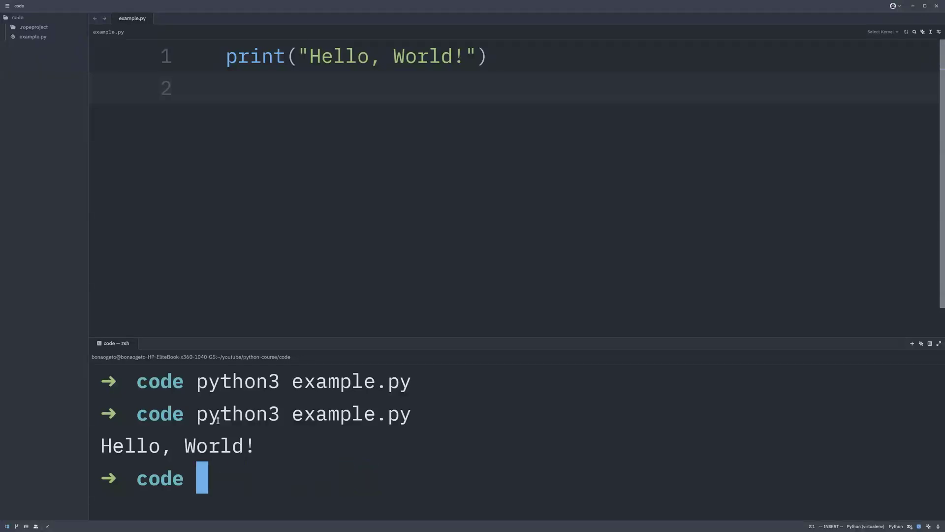
{"action": "mouse_move", "coordinate": [354, 230]}
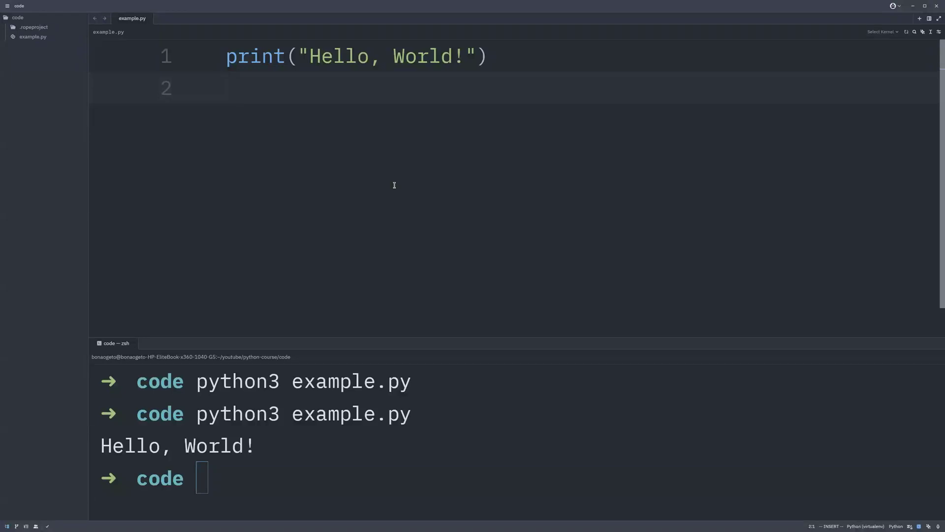
{"action": "mouse_move", "coordinate": [310, 145]}
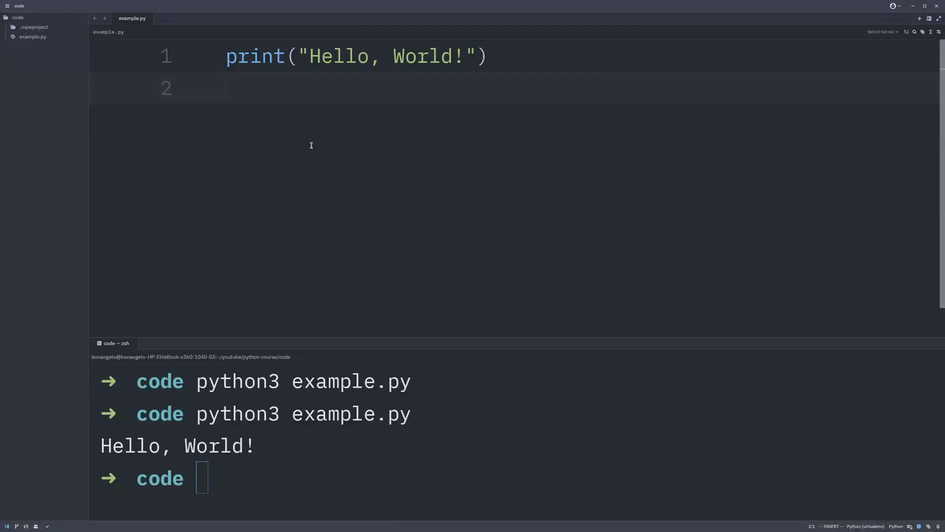
- Focus the terminal to try the plain python command
{"action": "left_click", "coordinate": [227, 87]}
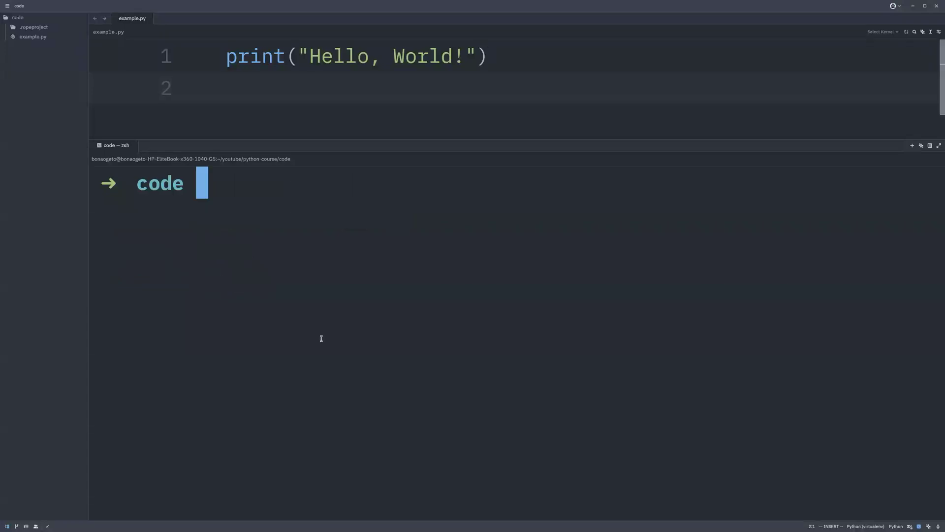
{"action": "mouse_move", "coordinate": [289, 246]}
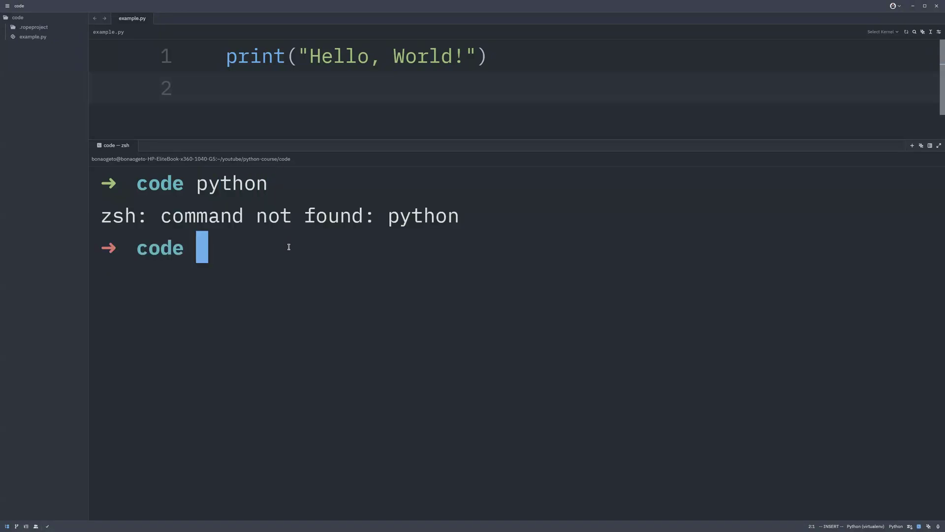
- Launch the python3 interactive interpreter and highlight its >>> prompt
{"action": "type", "text": "python3"}
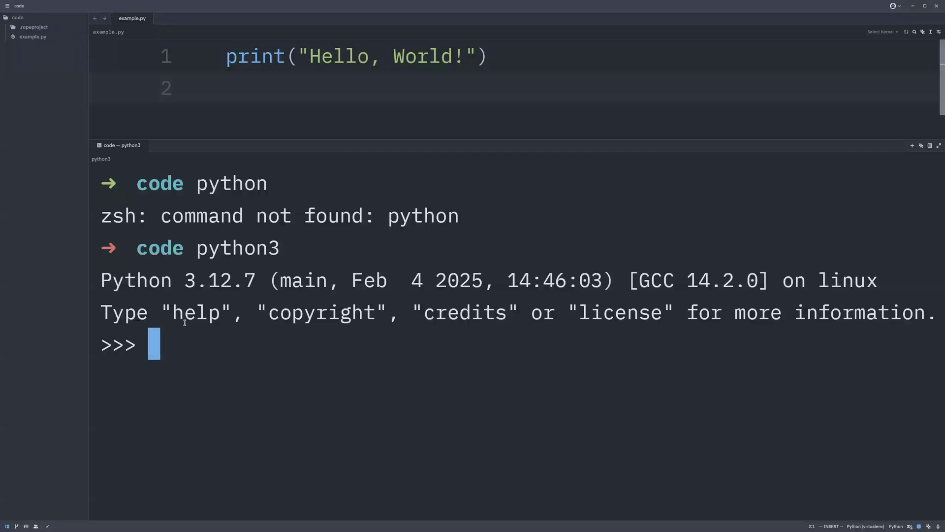
{"action": "mouse_move", "coordinate": [276, 338]}
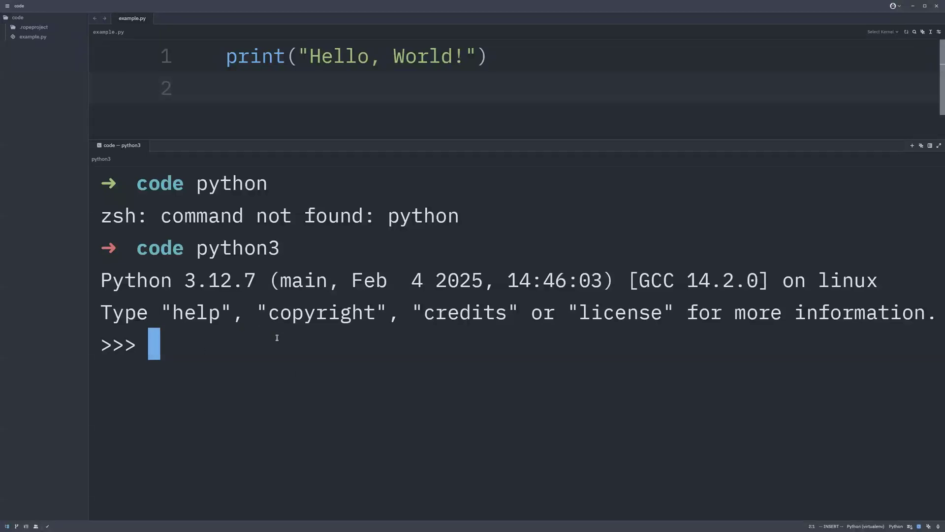
{"action": "mouse_move", "coordinate": [171, 347]}
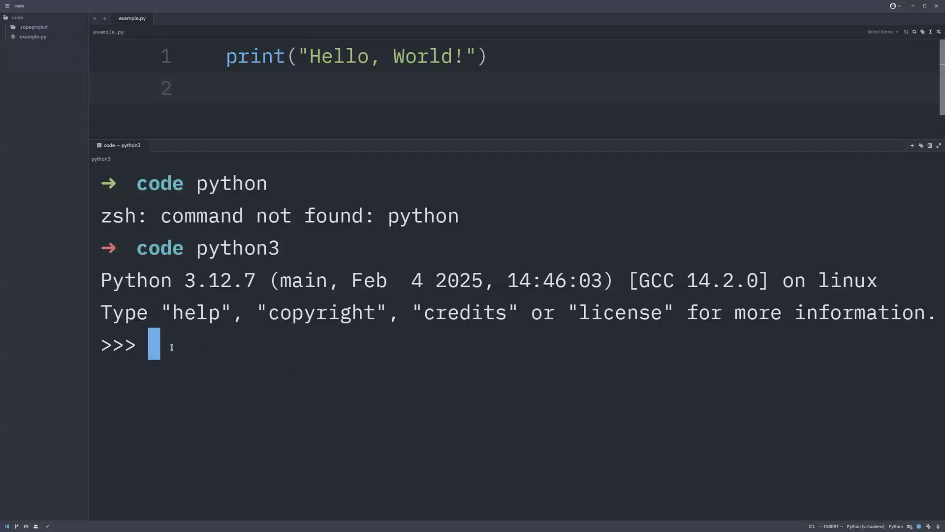
{"action": "double_click", "coordinate": [118, 344]}
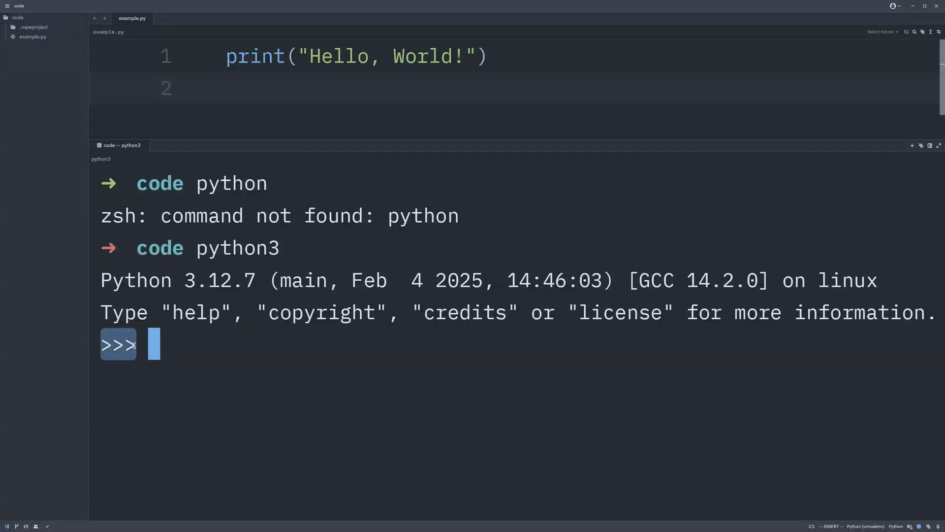
{"action": "mouse_move", "coordinate": [189, 378]}
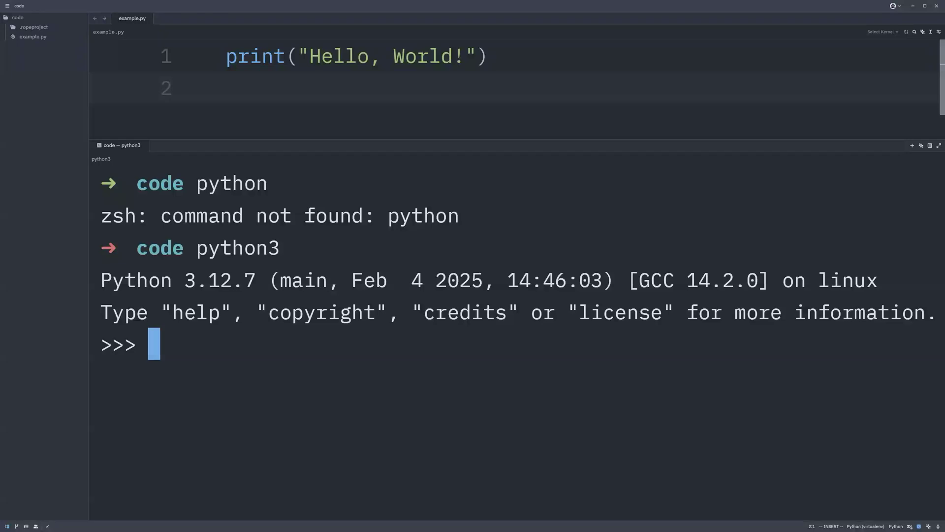
- Enter print("Hello, World!") at the Python REPL prompt
{"action": "type", "text": "print"}
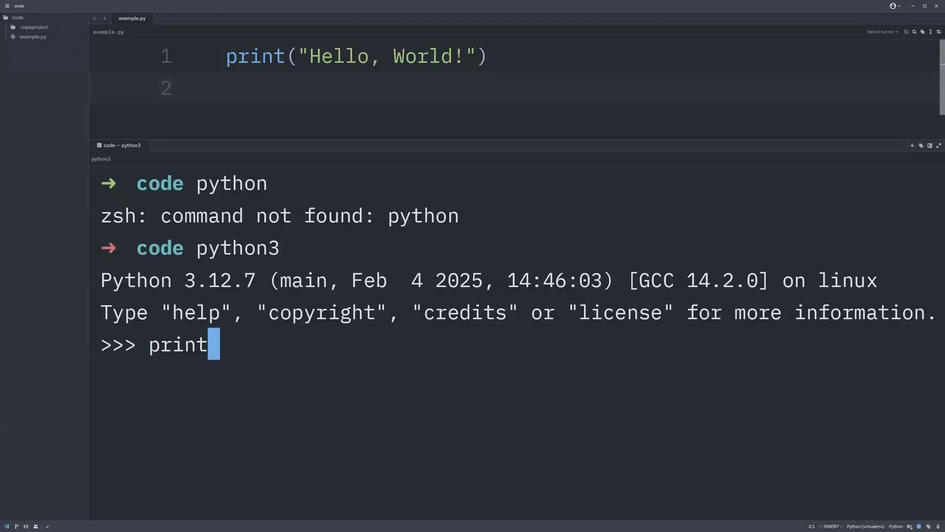
{"action": "type", "text": "()"}
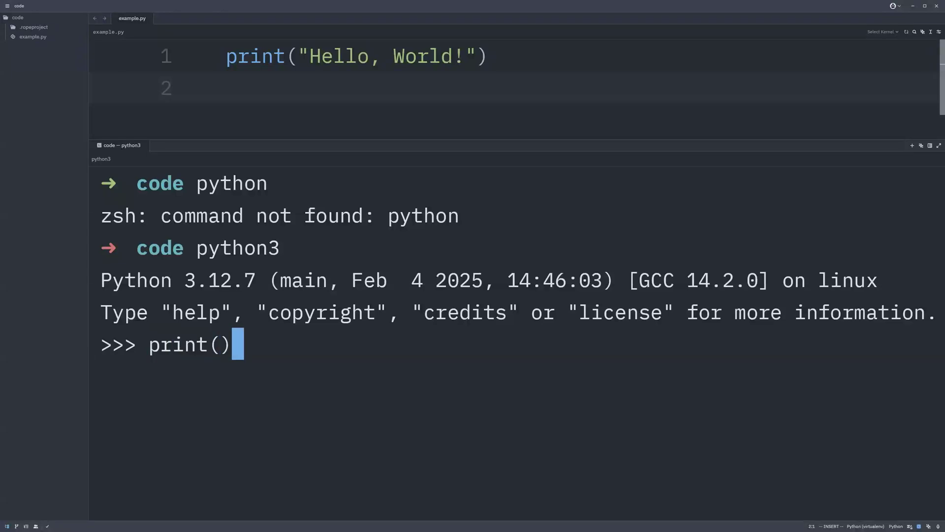
{"action": "type", "text": "\"H\""}
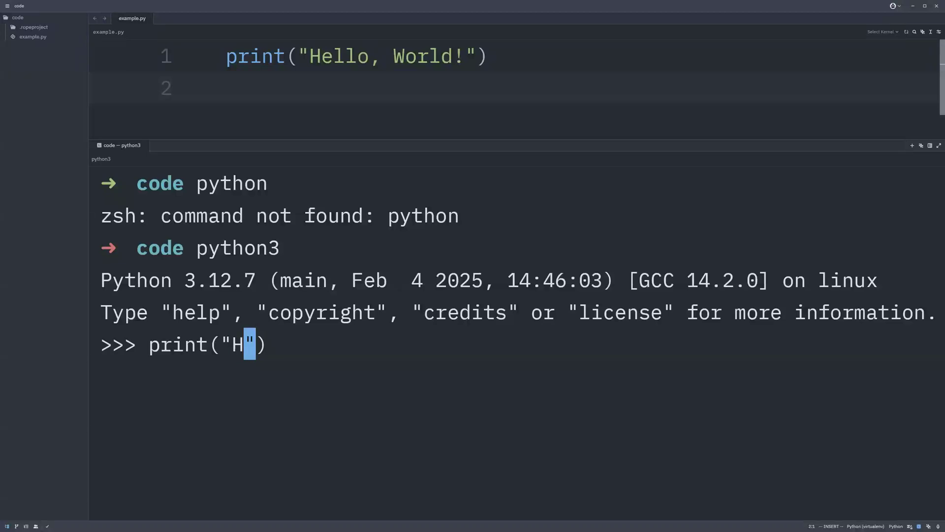
{"action": "type", "text": "ello, World!"}
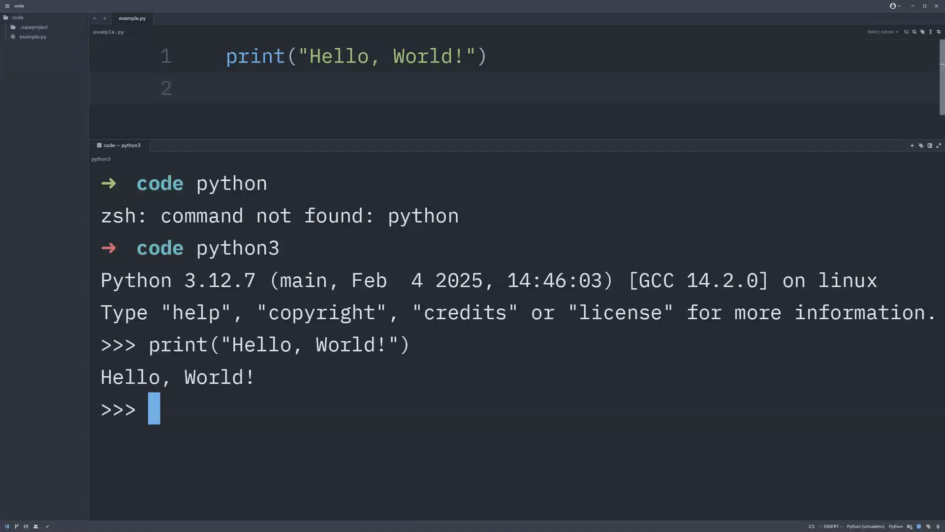
{"action": "mouse_move", "coordinate": [264, 416]}
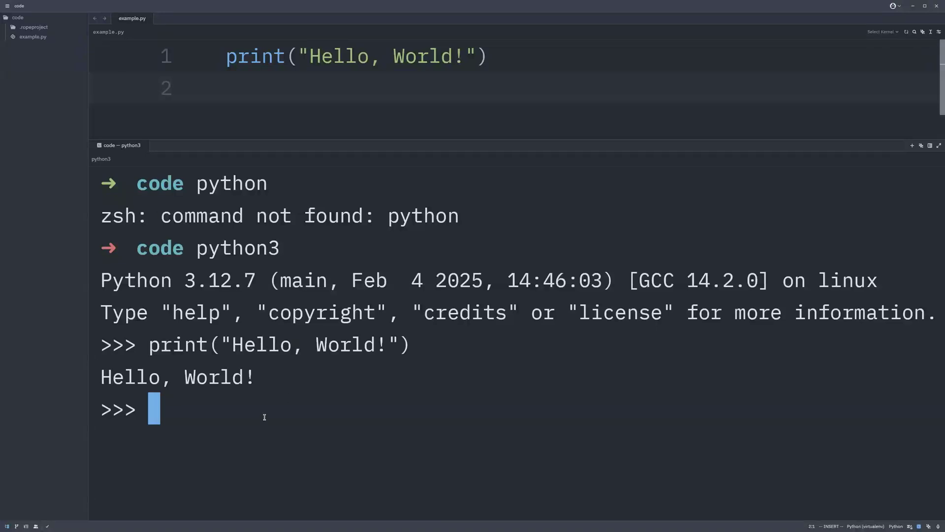
- Leave the interactive Python session with exit() and clear the terminal
{"action": "type", "text": "exit("}
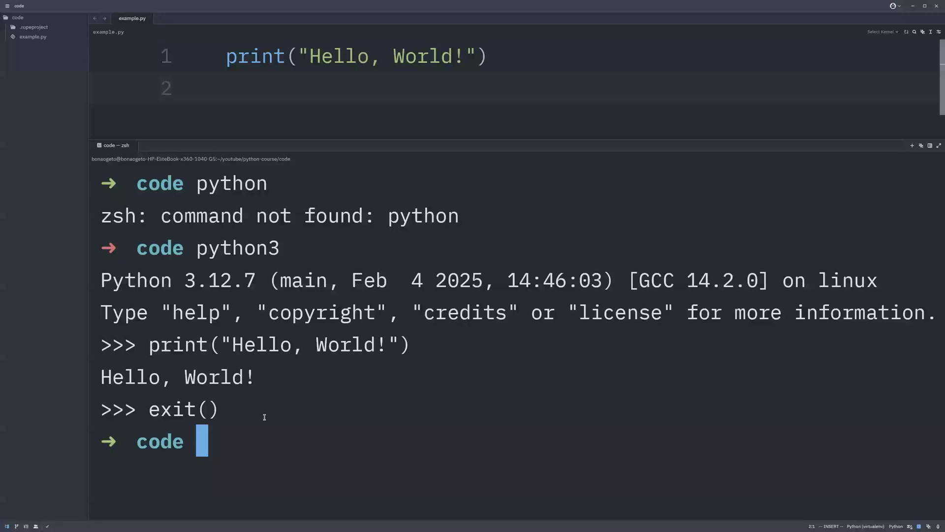
{"action": "key", "text": "ctrl+l"}
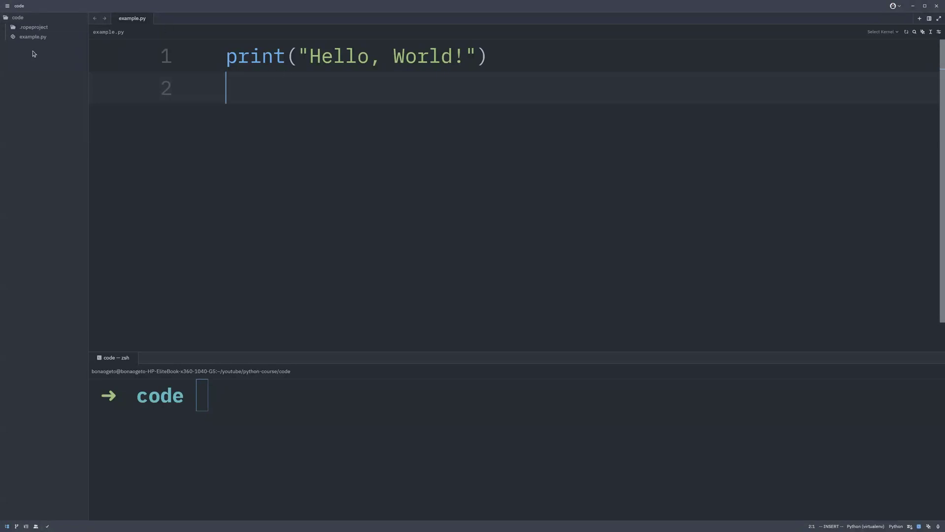
{"action": "mouse_move", "coordinate": [247, 92]}
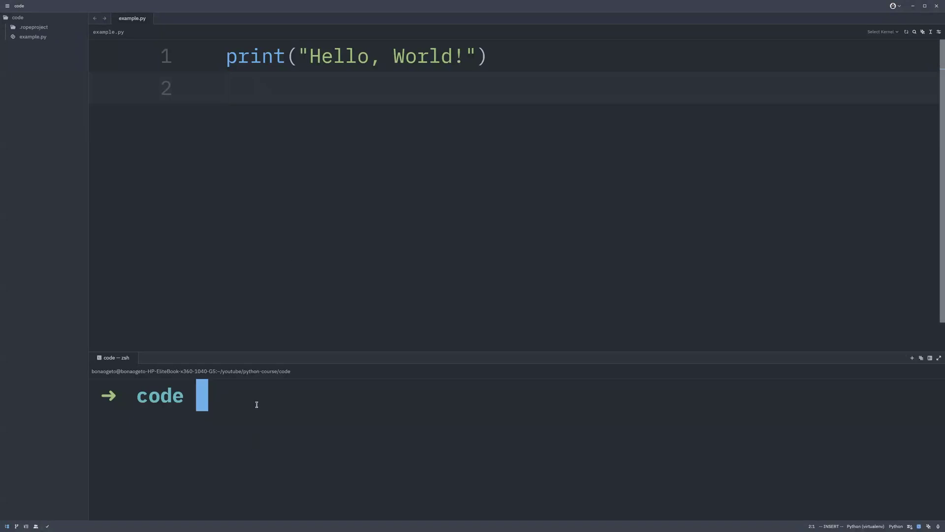
- Run python3 example.py so the terminal prints Hello, World!
{"action": "type", "text": "python"}
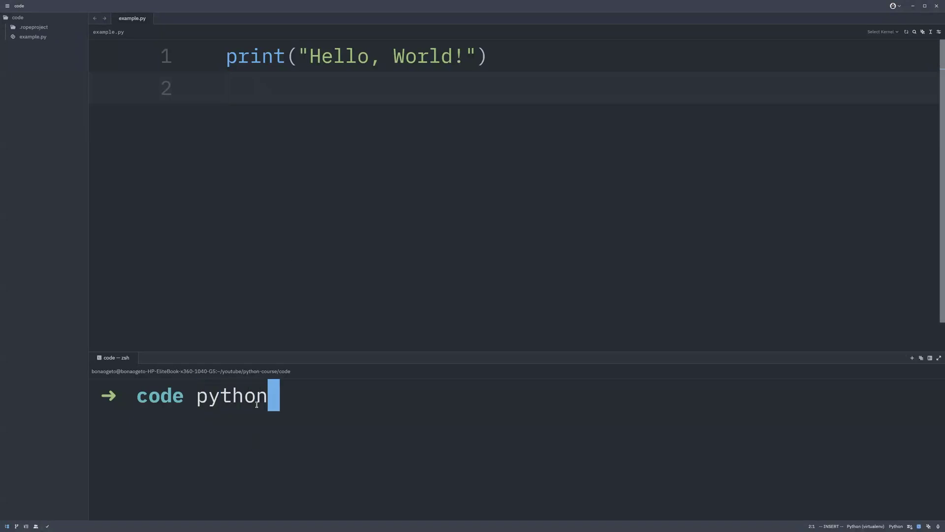
{"action": "type", "text": "3"}
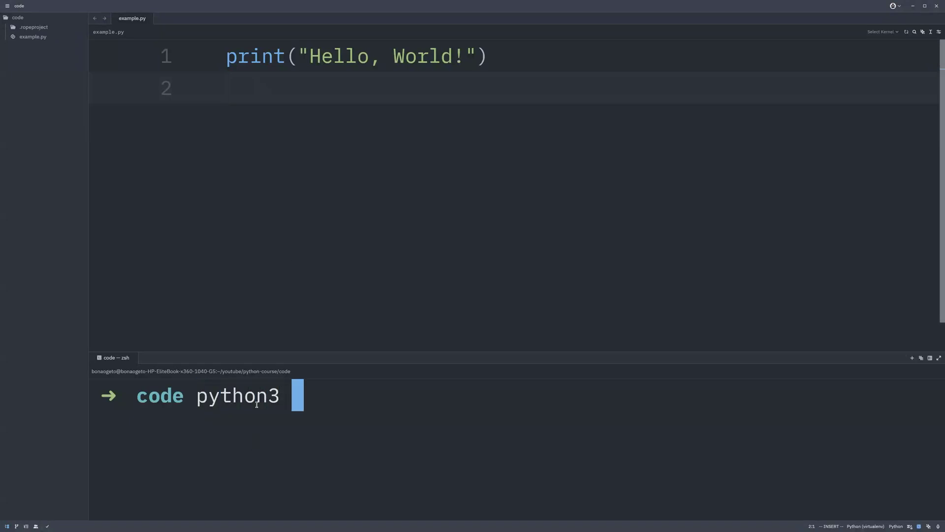
{"action": "type", "text": "example.py"}
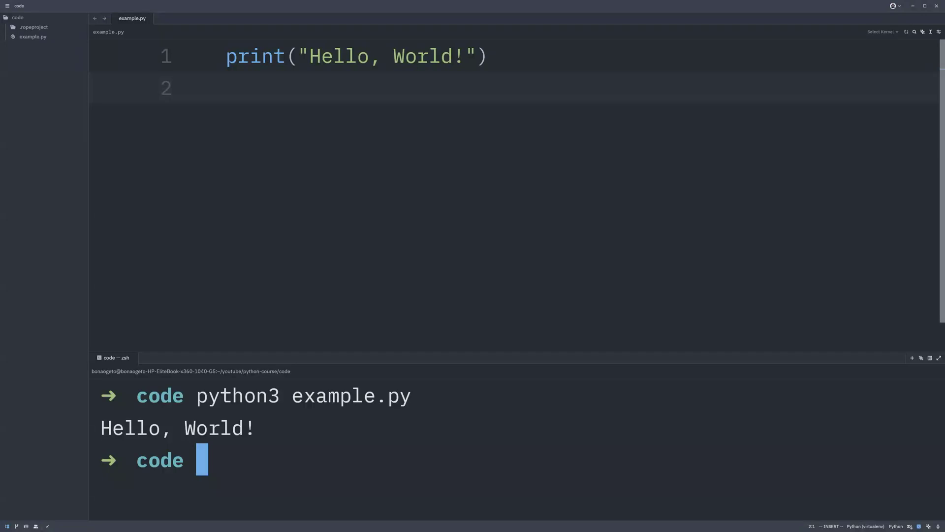
{"action": "mouse_move", "coordinate": [898, 63]}
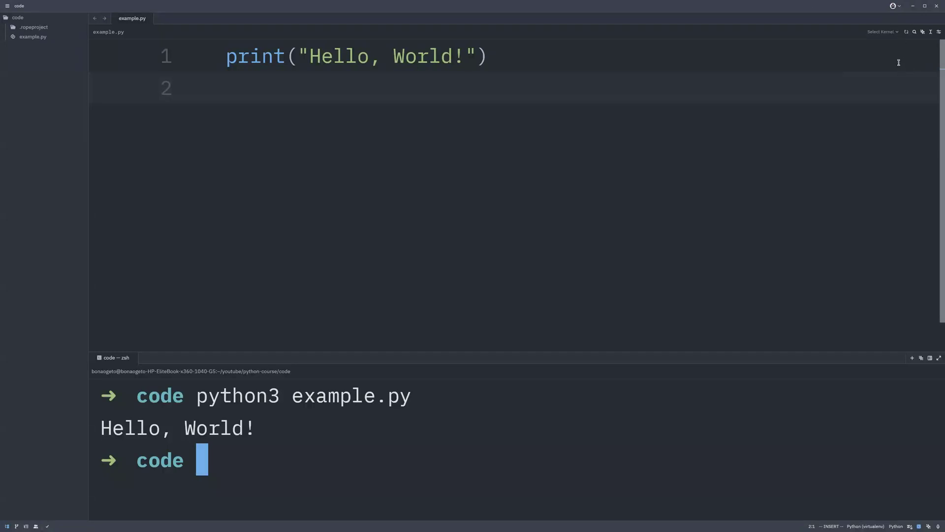
{"action": "mouse_move", "coordinate": [887, 89]}
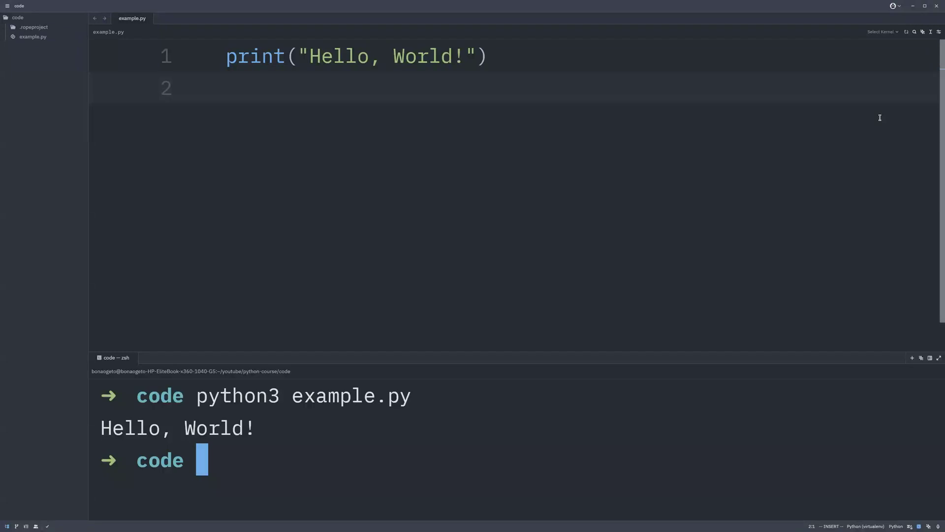
{"action": "mouse_move", "coordinate": [262, 69]}
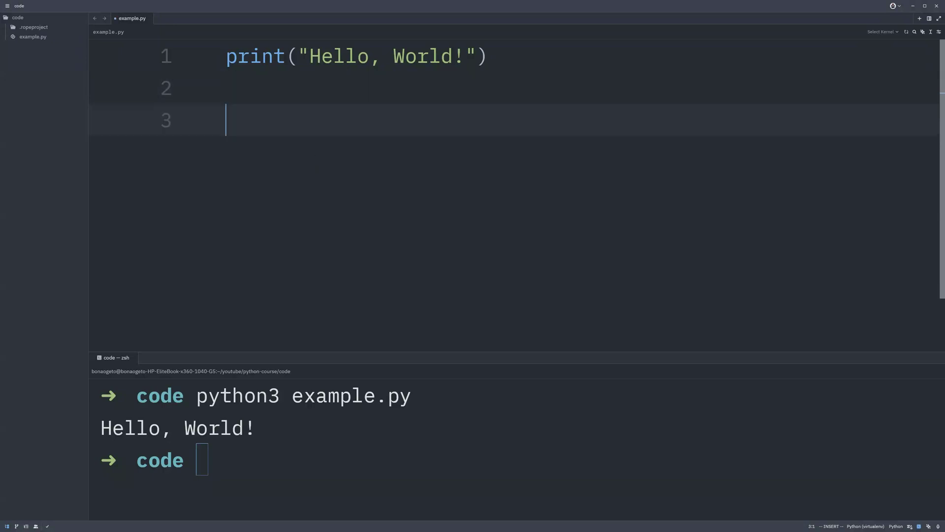
- Add a third line print "Hello, World!" without parentheses, which the editor flags as an error
{"action": "type", "text": "print \""}
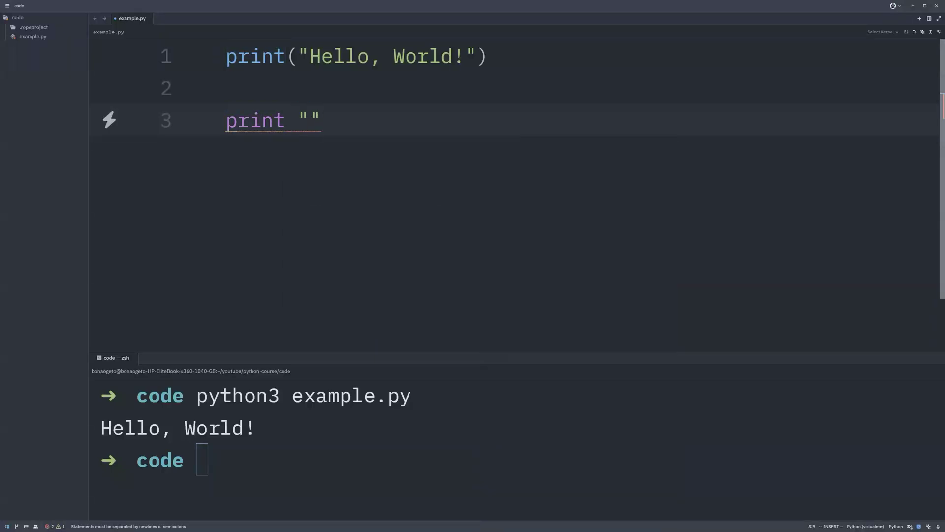
{"action": "type", "text": "Hel"}
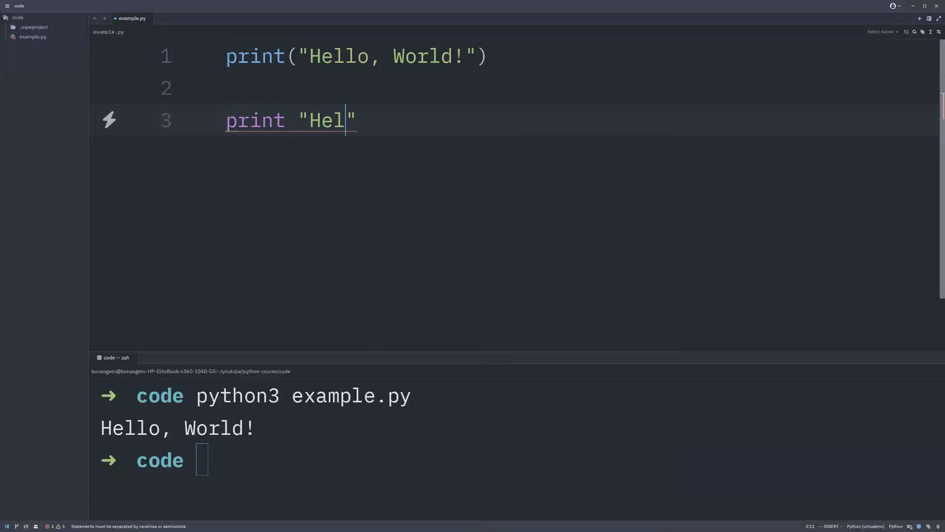
{"action": "type", "text": "lo, W"}
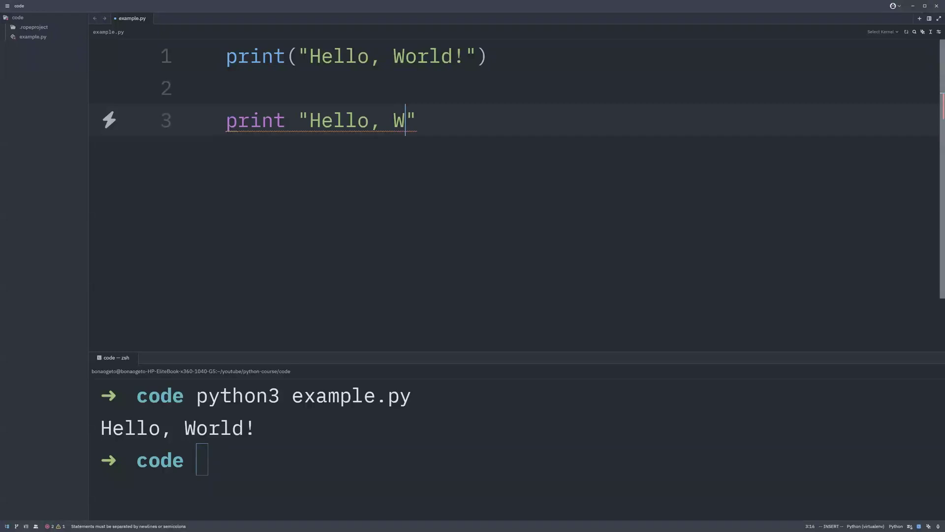
{"action": "type", "text": "orld!"}
{"action": "left_click", "coordinate": [517, 460]}
{"action": "type", "text": "python3 example.py"}
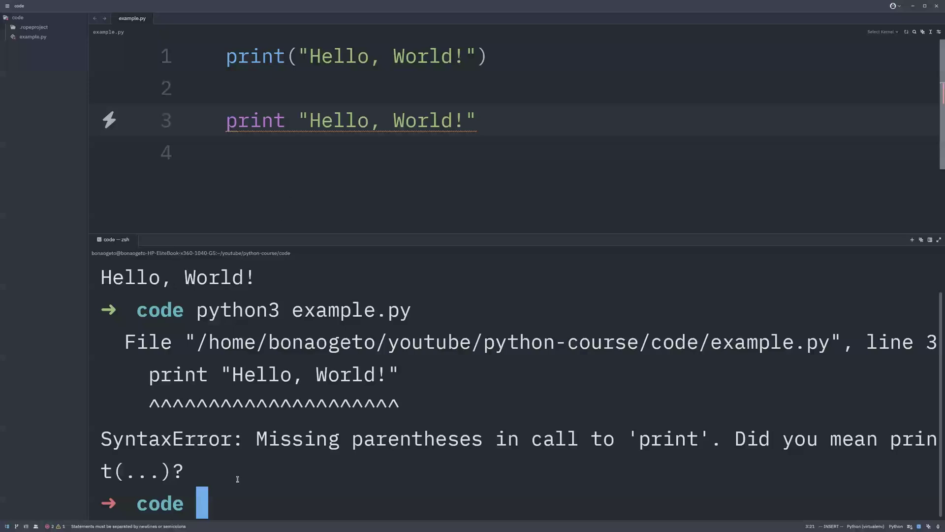
- Wrap the line 3 string in parentheses so the rerun prints Hello, World! twice
{"action": "double_click", "coordinate": [147, 438]}
{"action": "type", "text": "("}
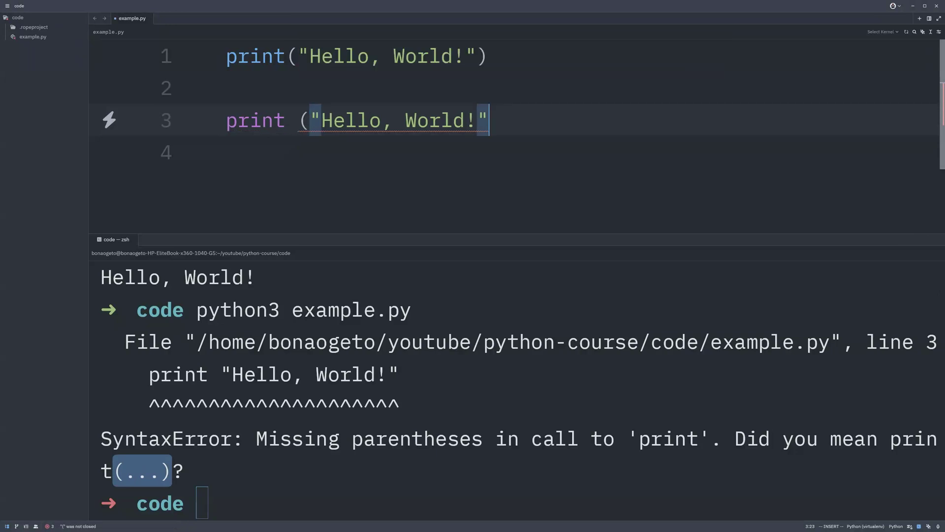
{"action": "type", "text": ")"}
{"action": "left_click", "coordinate": [519, 504]}
{"action": "type", "text": "python3 example.py"}
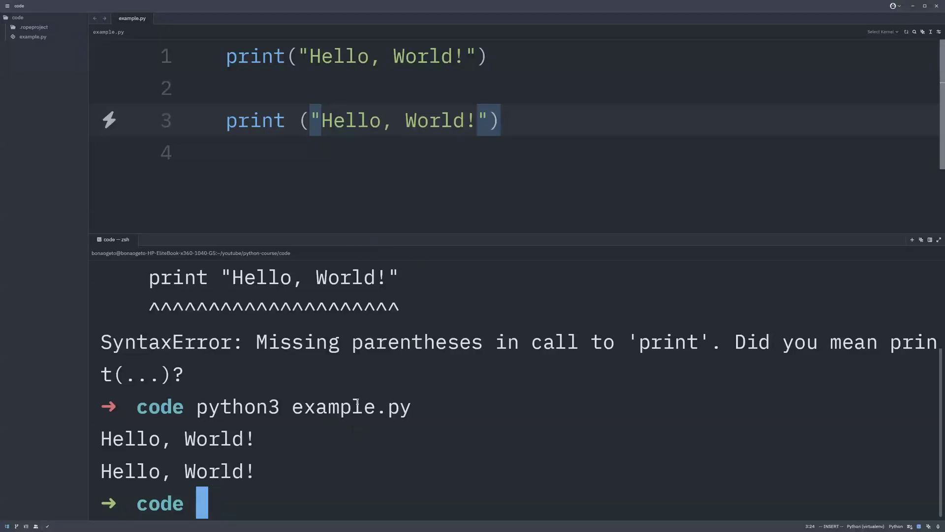
{"action": "mouse_move", "coordinate": [313, 452]}
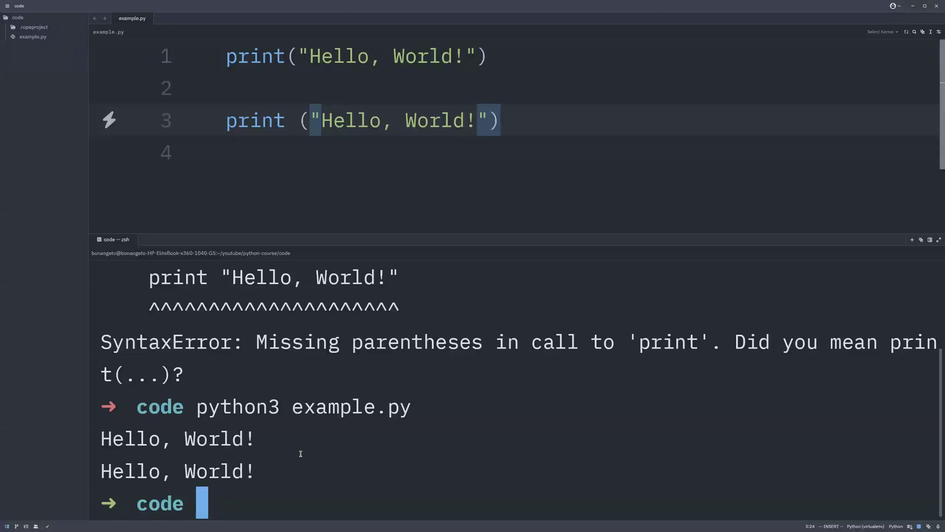
- Run python example.py, which fails with zsh: command not found: python
{"action": "type", "text": "p"}
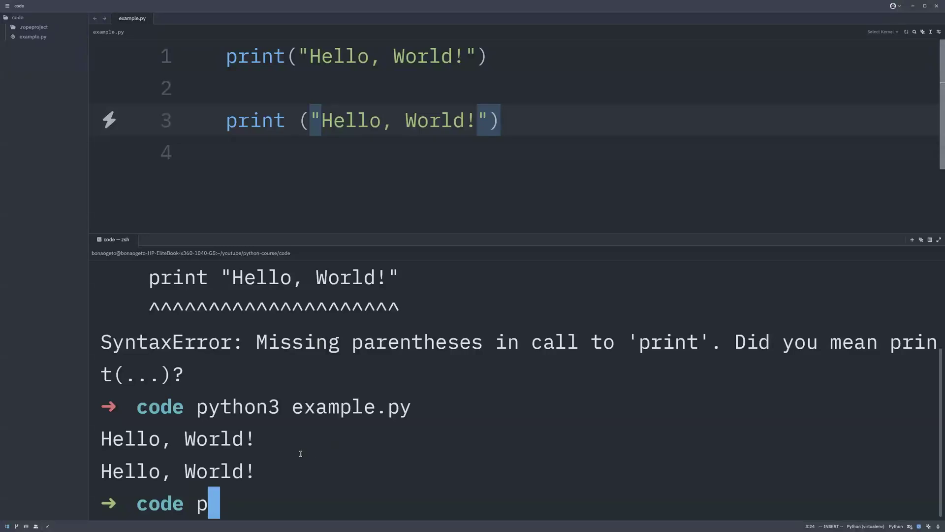
{"action": "type", "text": "oo"}
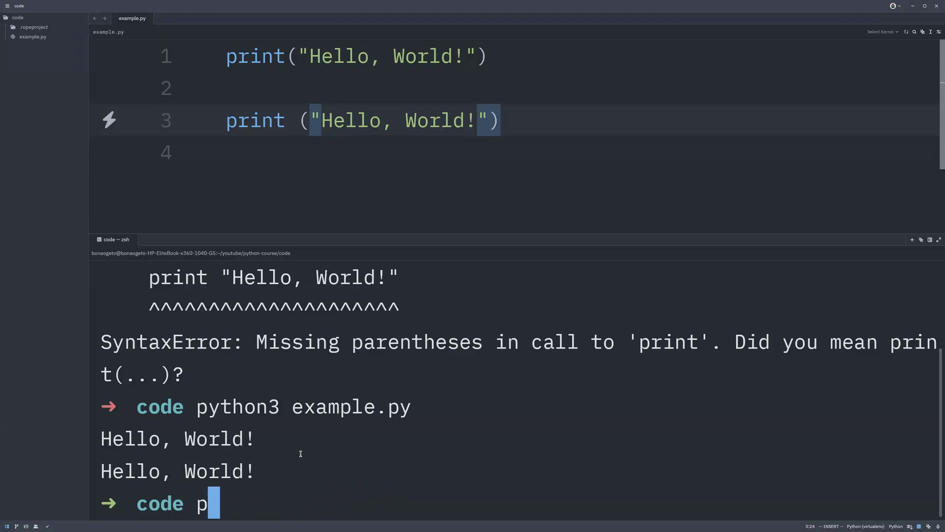
{"action": "type", "text": "ython example.py"}
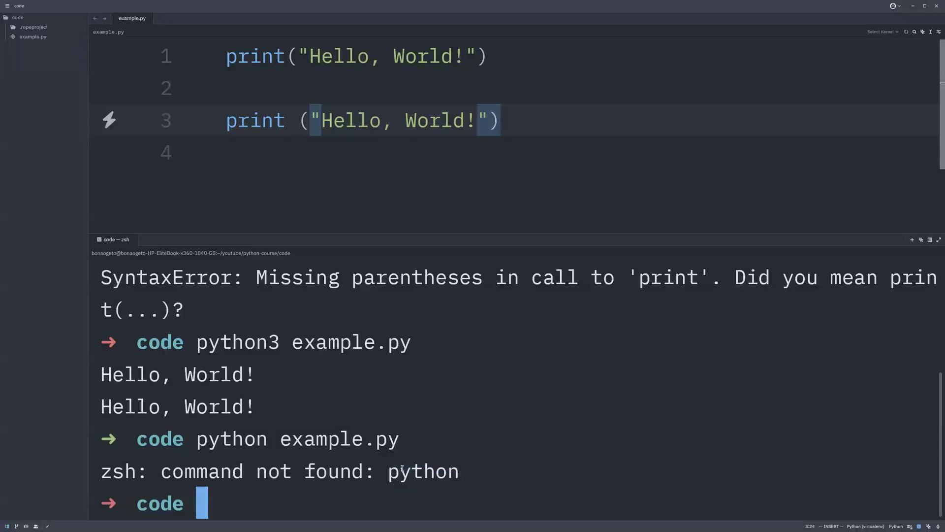
{"action": "mouse_move", "coordinate": [391, 463]}
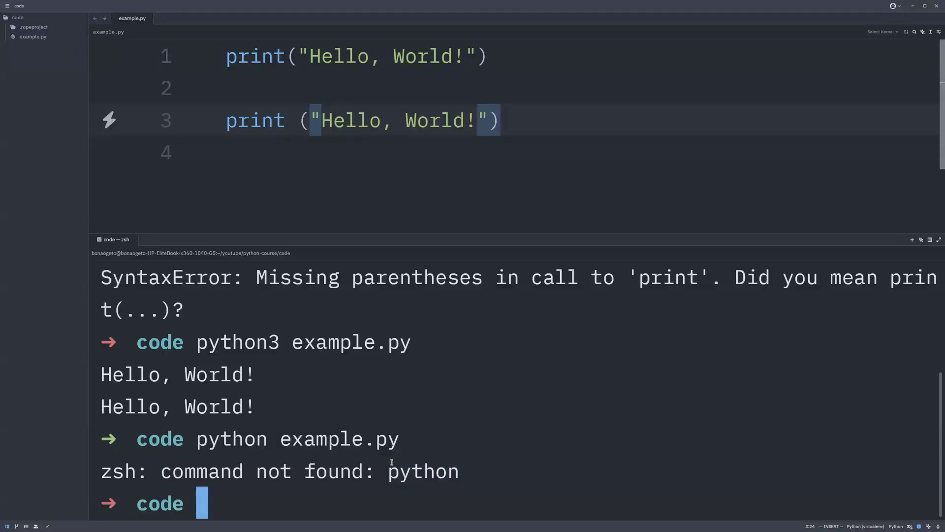
{"action": "mouse_move", "coordinate": [372, 458]}
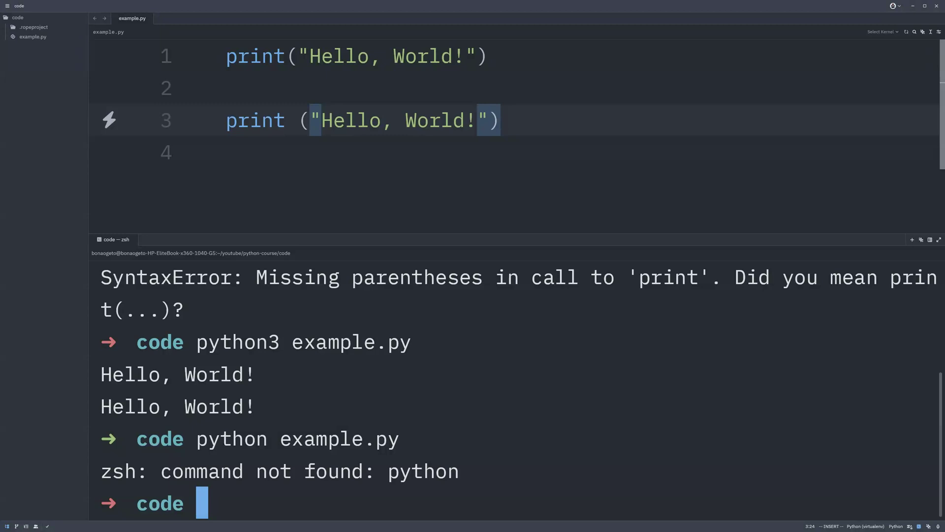
{"action": "mouse_move", "coordinate": [437, 157]}
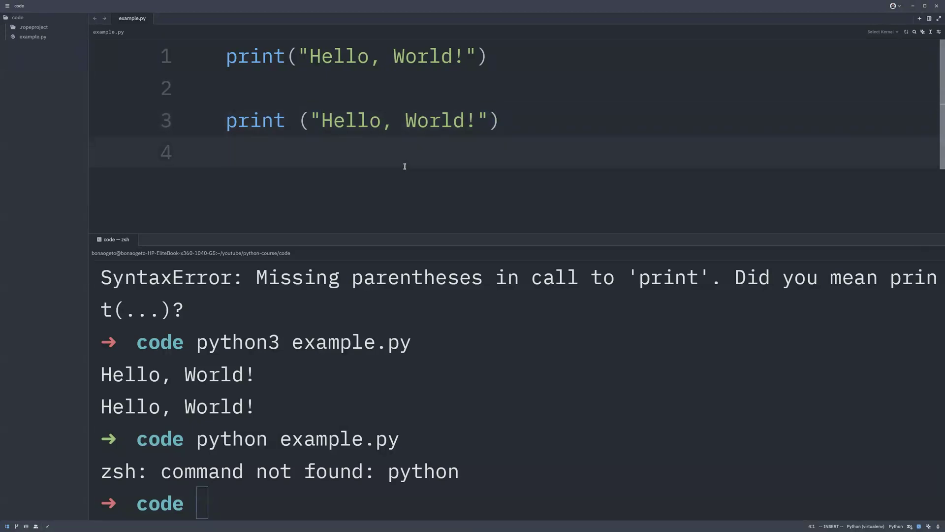
{"action": "mouse_move", "coordinate": [381, 154]}
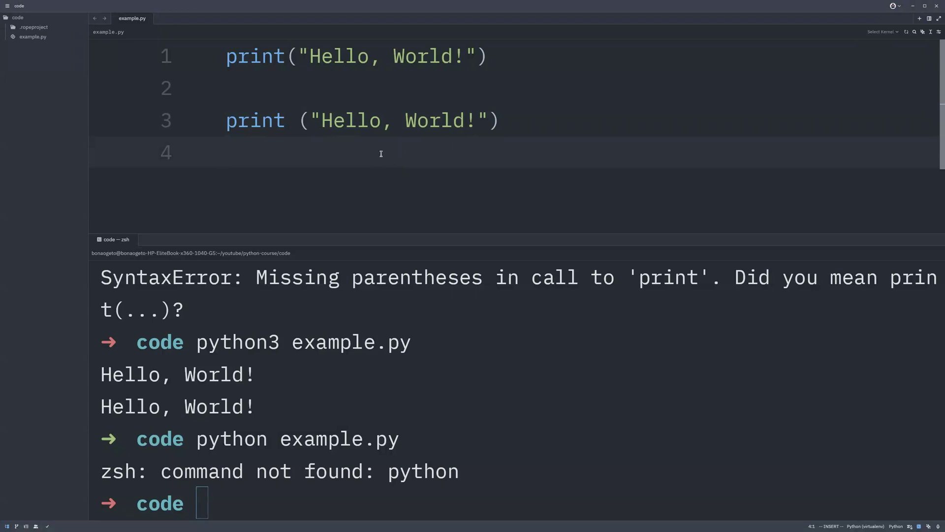
{"action": "mouse_move", "coordinate": [451, 150]}
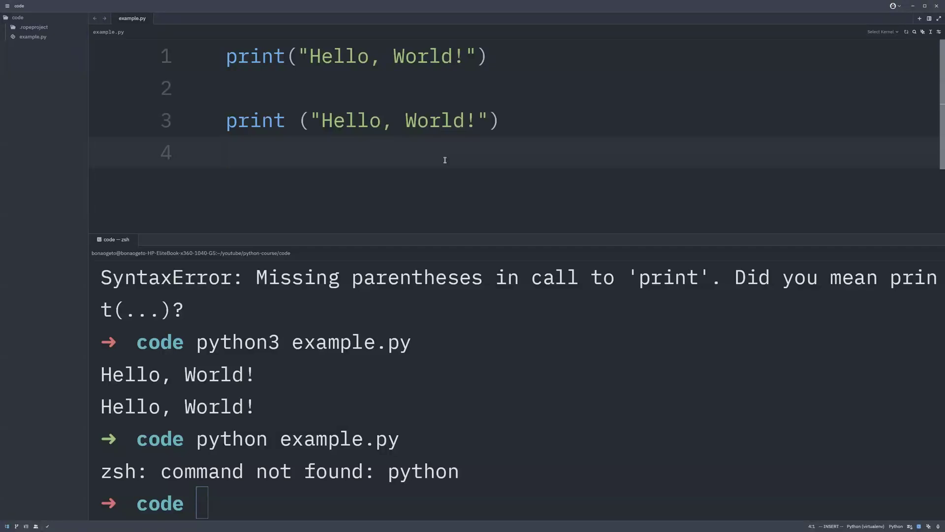
{"action": "mouse_move", "coordinate": [375, 156]}
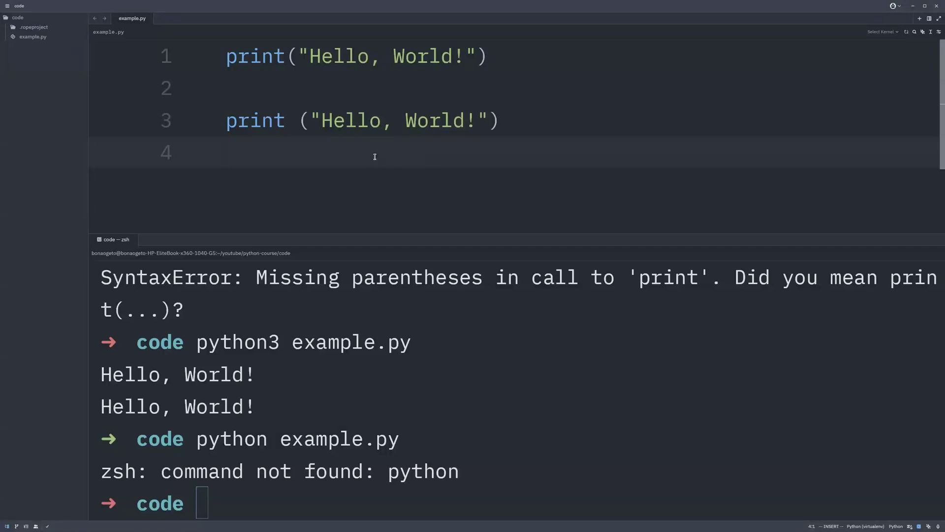